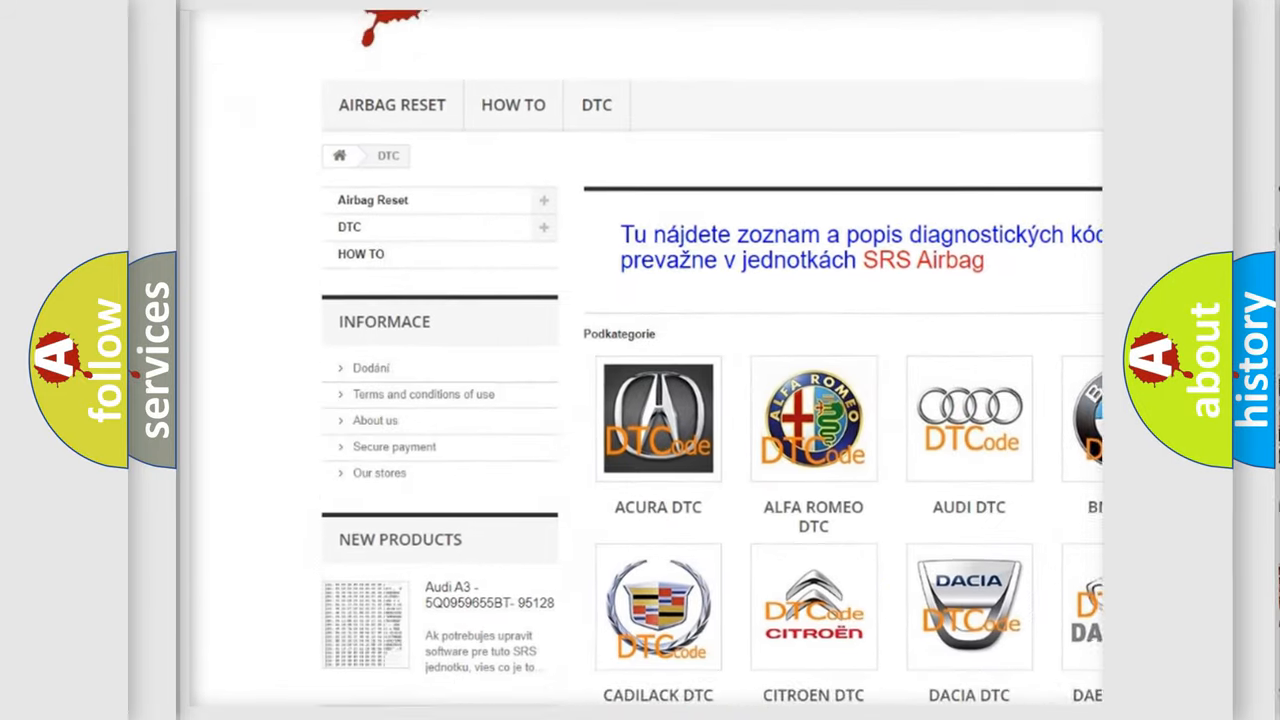
{"action": "scroll", "scroll_direction": "down", "scroll_amount": 3}
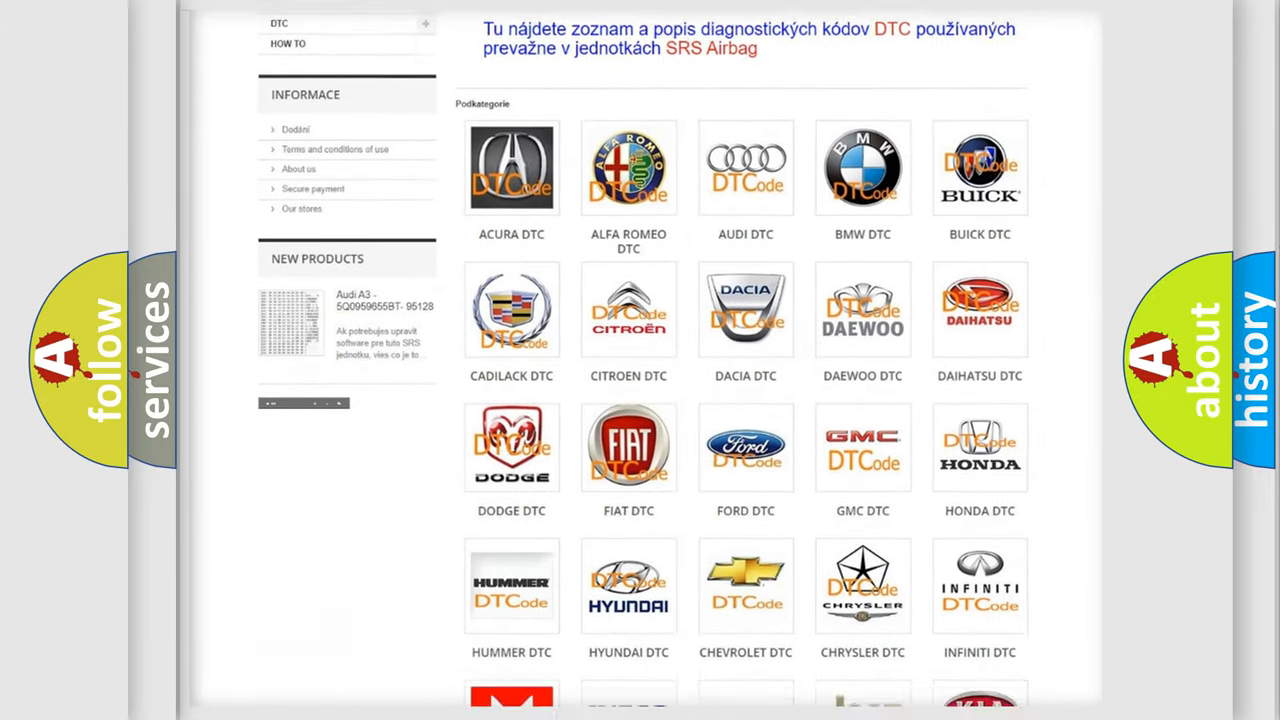
{"action": "scroll", "scroll_direction": "down", "scroll_amount": 3}
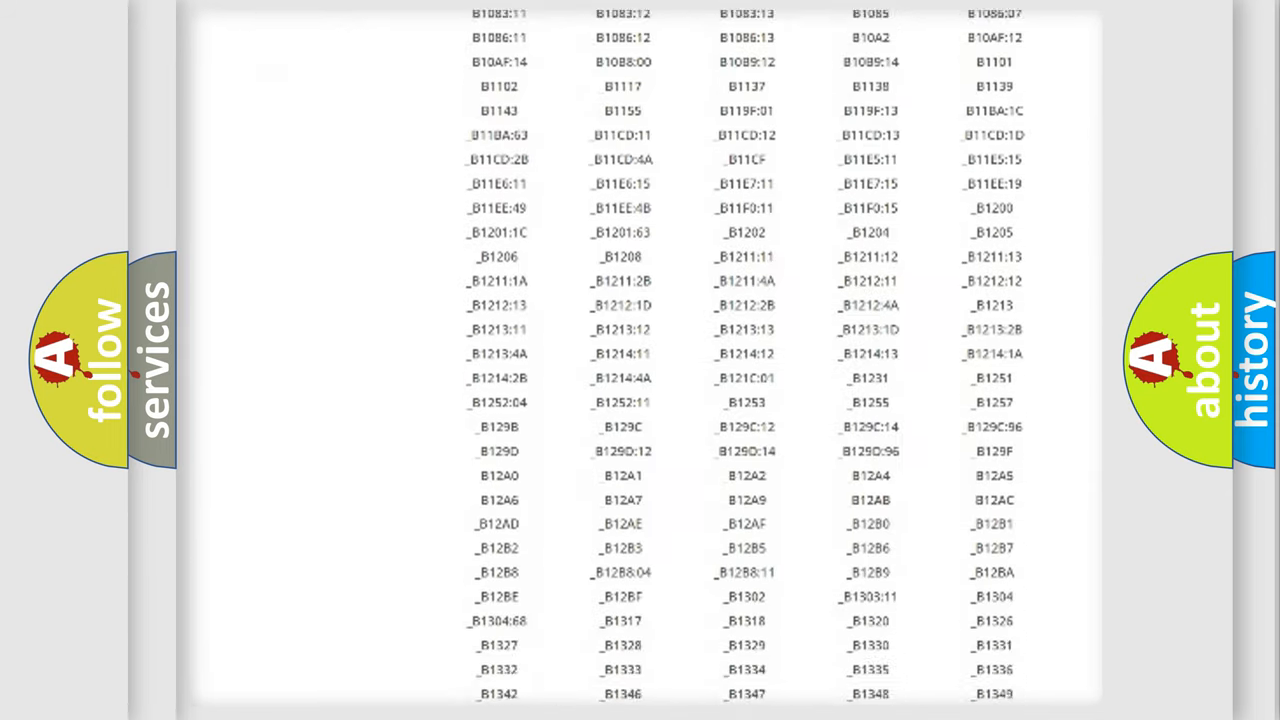
{"action": "scroll", "scroll_direction": "down", "scroll_amount": 3}
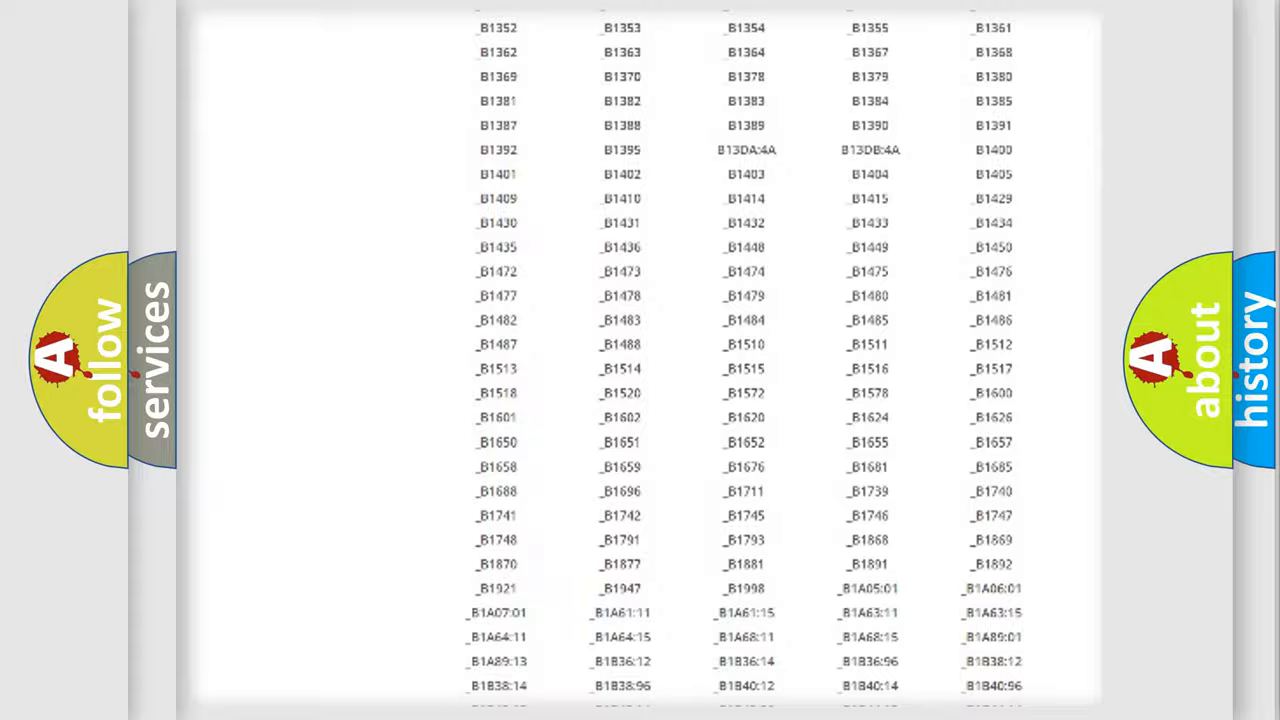